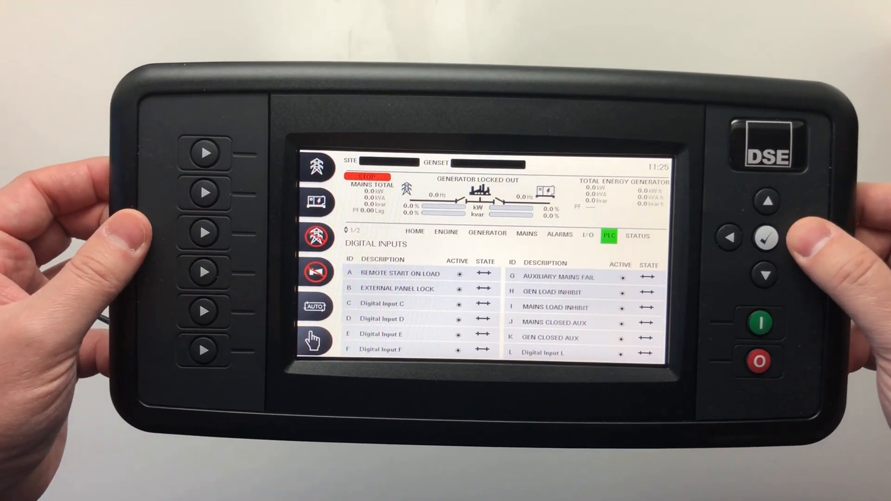
Step: Navigate from the PLC digital inputs page to the Mains page showing L1 current
left_click(415, 231)
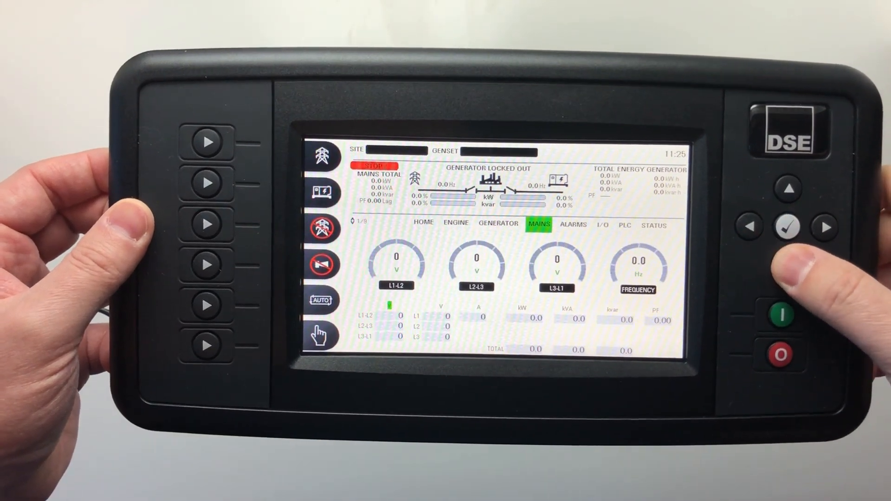
left_click(825, 229)
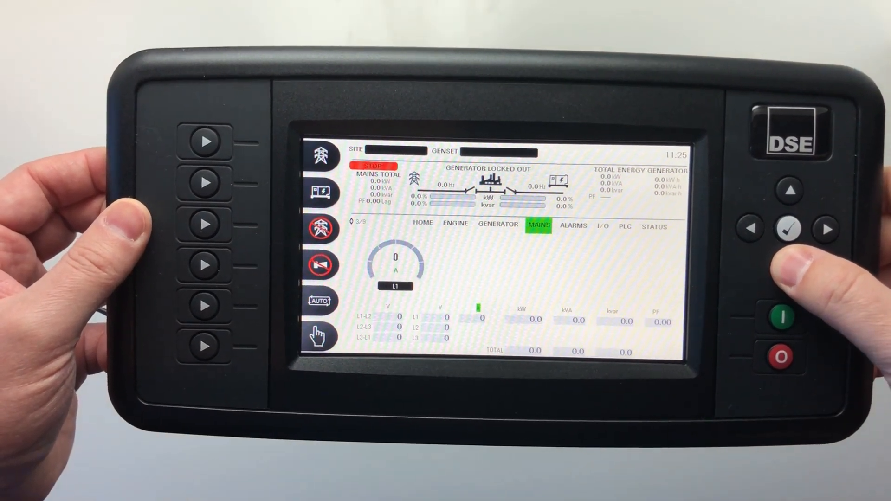